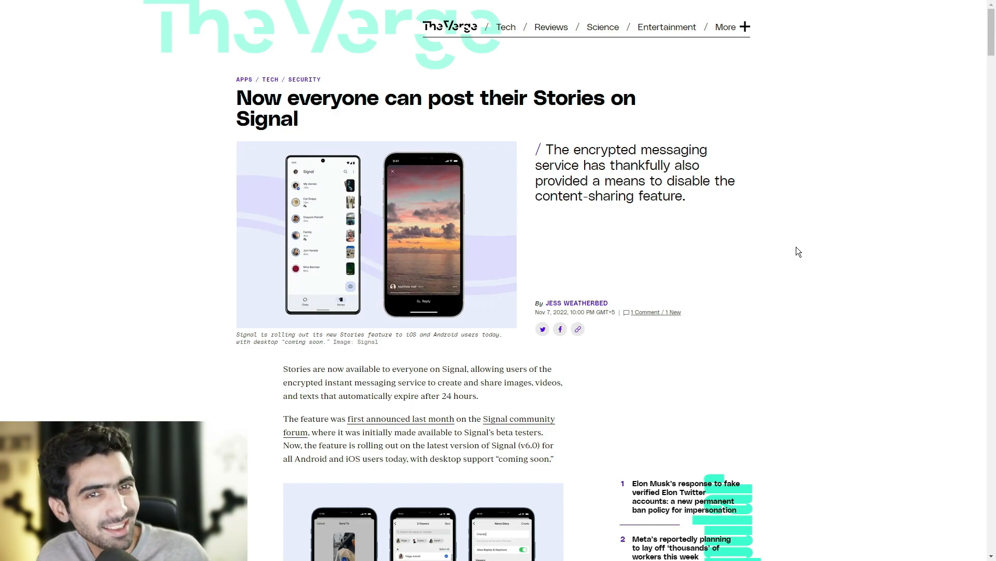
{"action": "mouse_move", "coordinate": [804, 242]}
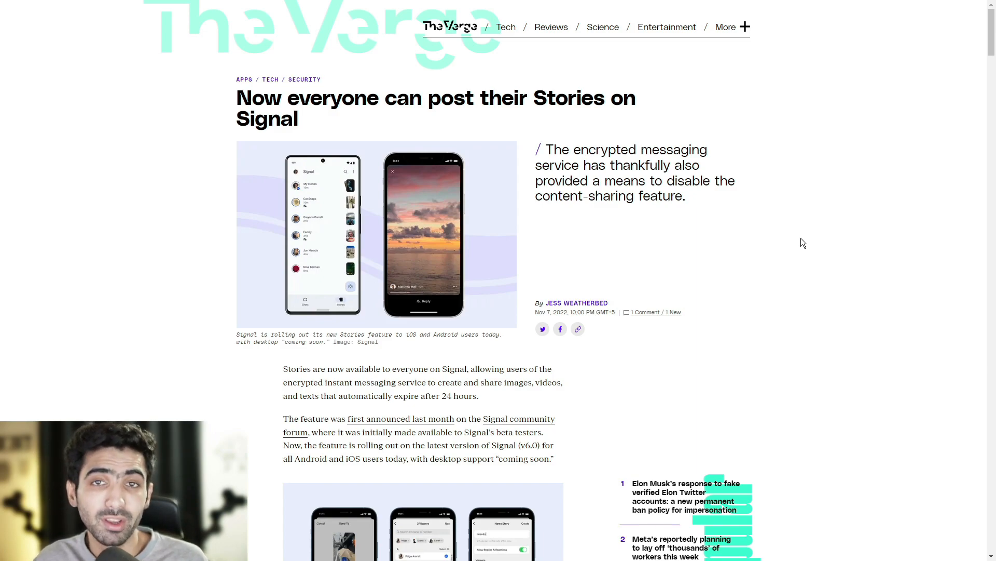
{"action": "scroll", "scroll_direction": "down", "scroll_amount": 3}
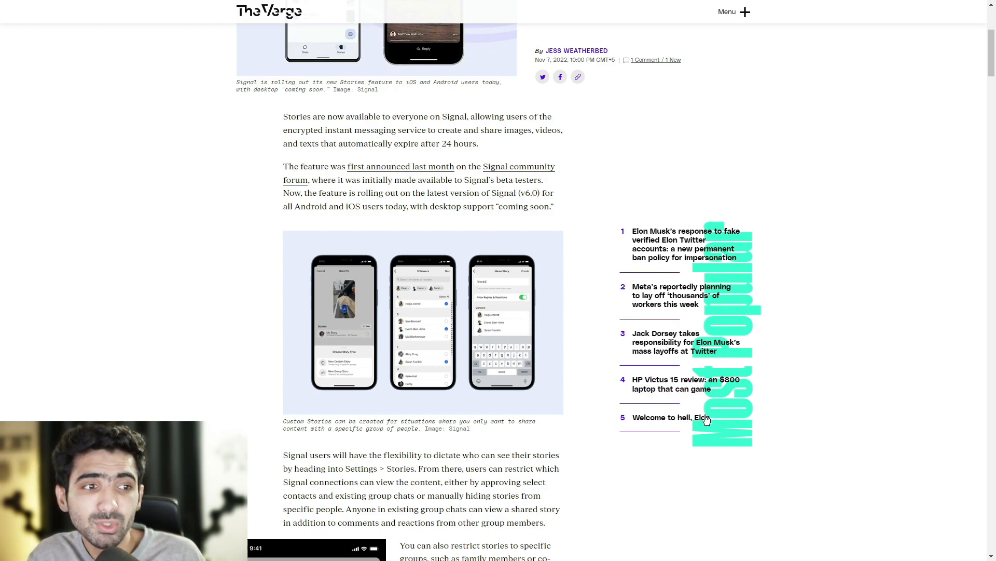
{"action": "scroll", "scroll_direction": "down", "scroll_amount": 3}
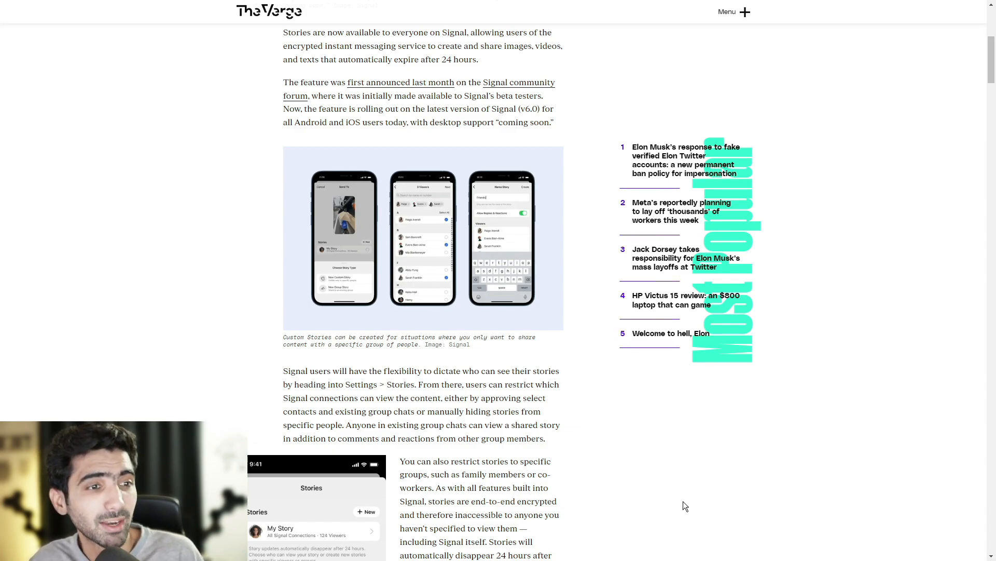
{"action": "scroll", "scroll_direction": "down", "scroll_amount": 3}
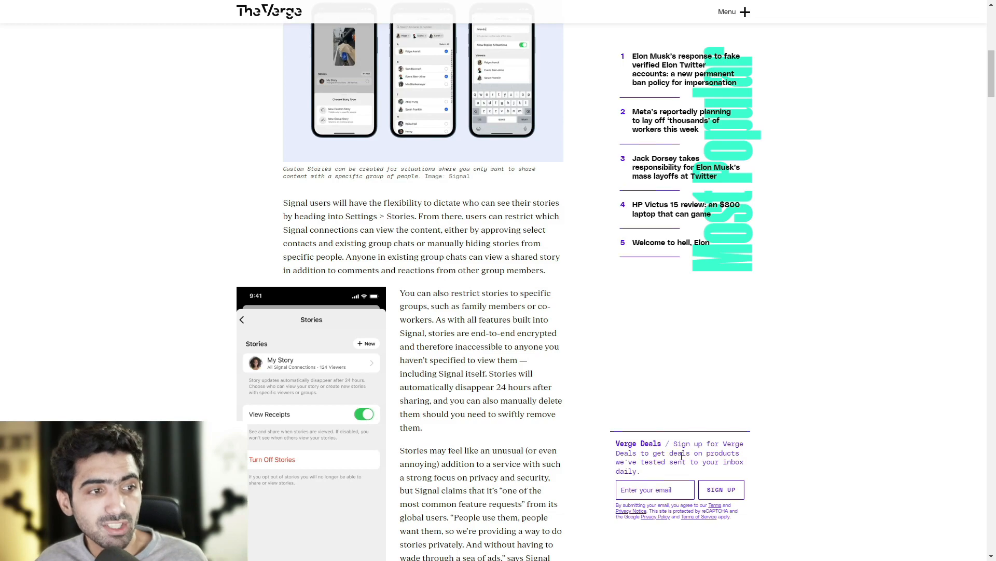
{"action": "scroll", "scroll_direction": "down", "scroll_amount": 3}
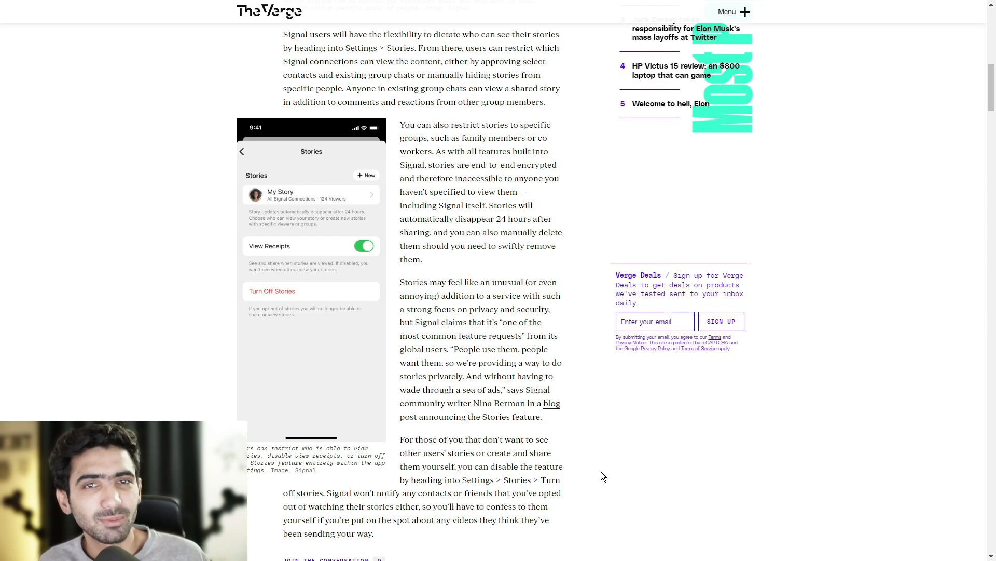
{"action": "mouse_move", "coordinate": [573, 470]}
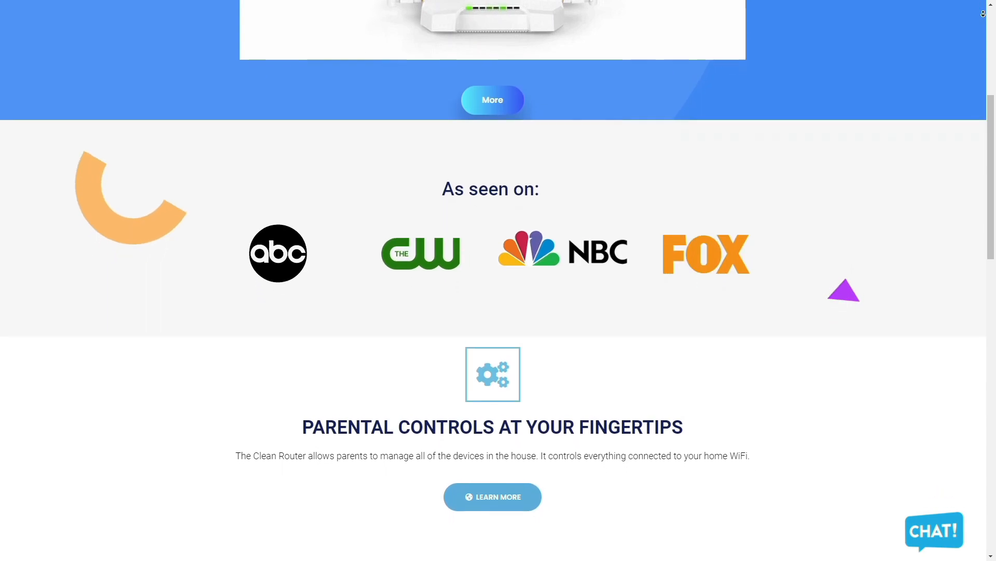
{"action": "scroll", "scroll_direction": "down", "scroll_amount": 3}
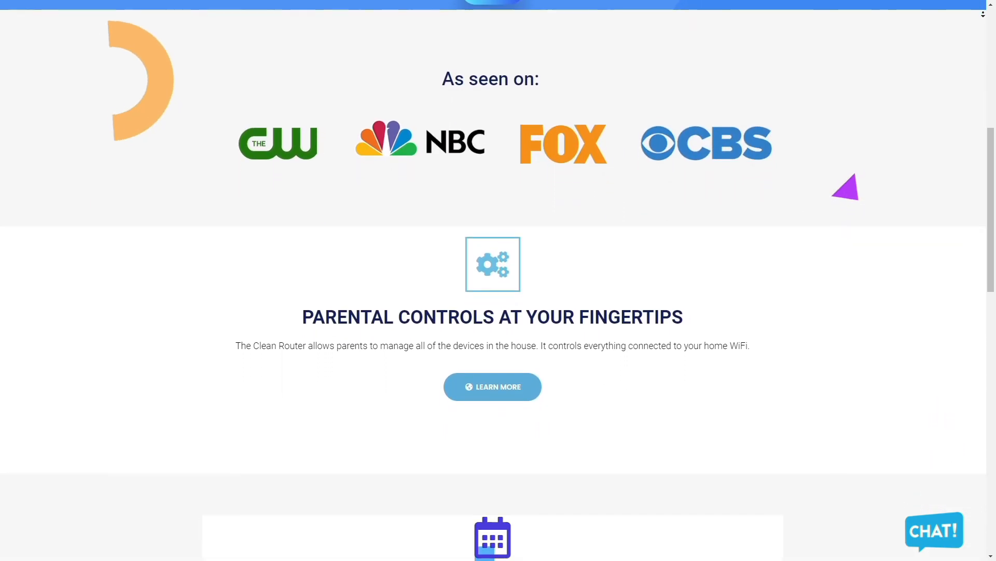
{"action": "scroll", "scroll_direction": "down", "scroll_amount": 3}
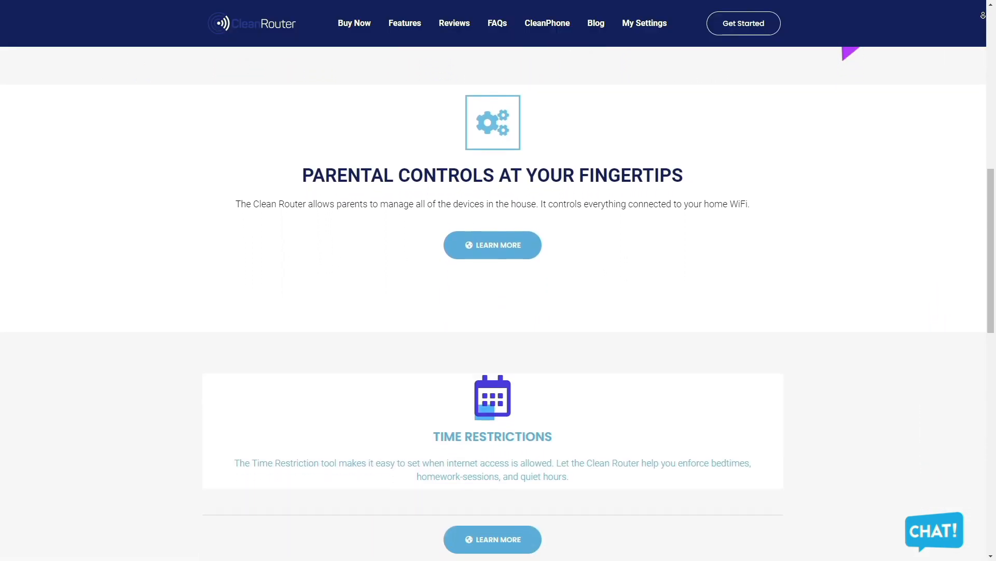
{"action": "scroll", "scroll_direction": "down", "scroll_amount": 3}
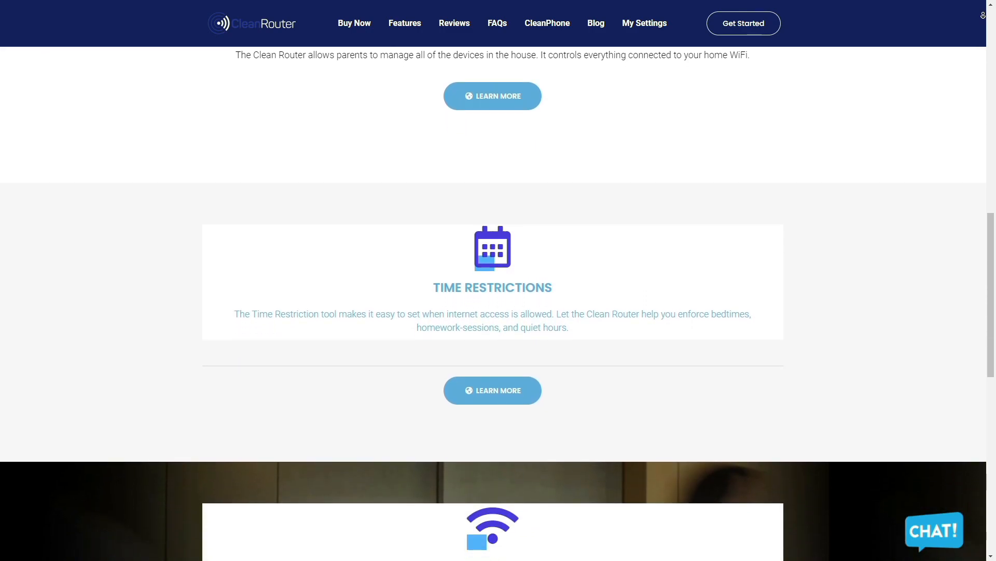
{"action": "scroll", "scroll_direction": "down", "scroll_amount": 3}
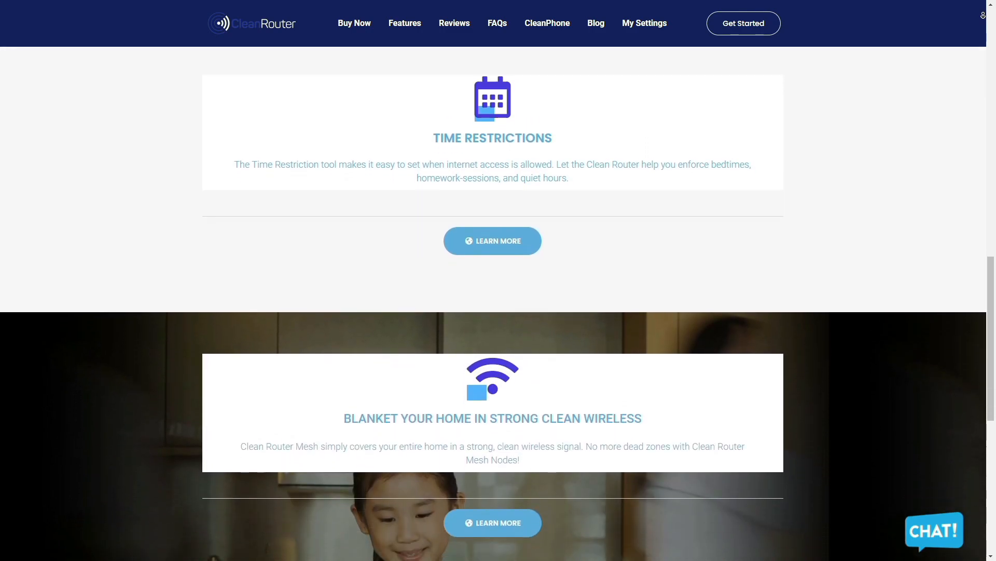
{"action": "scroll", "scroll_direction": "down", "scroll_amount": 3}
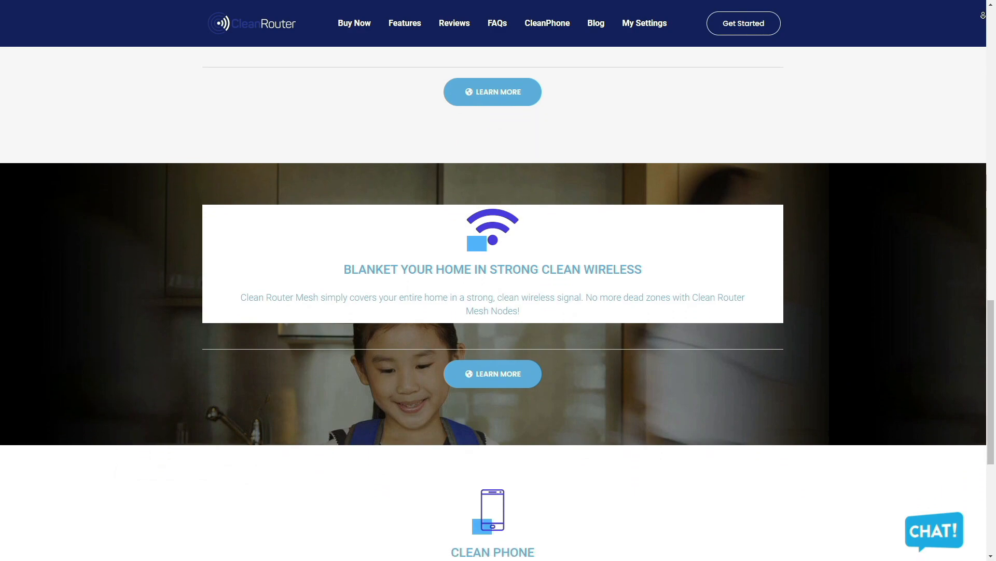
{"action": "scroll", "scroll_direction": "down", "scroll_amount": 3}
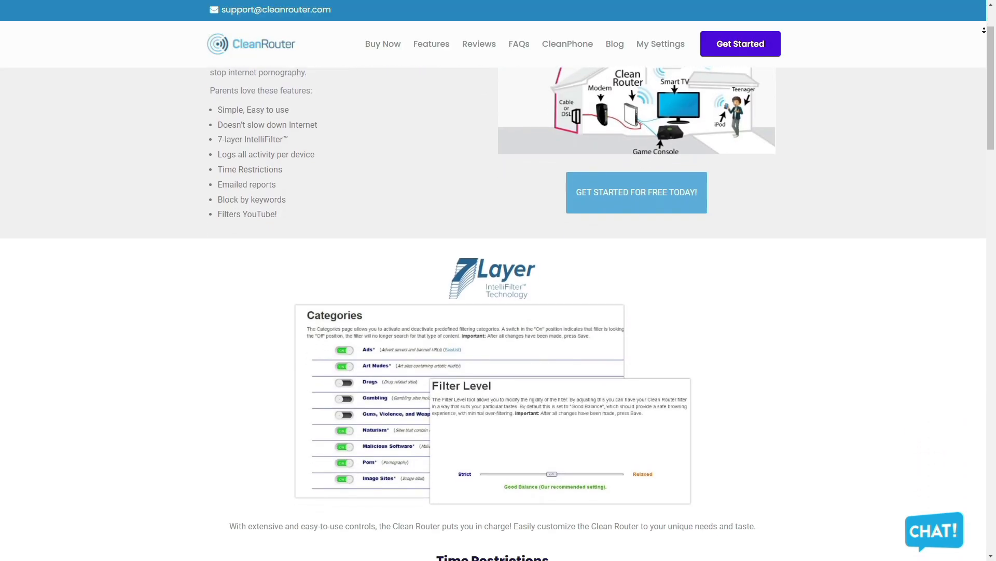
{"action": "scroll", "scroll_direction": "down", "scroll_amount": 3}
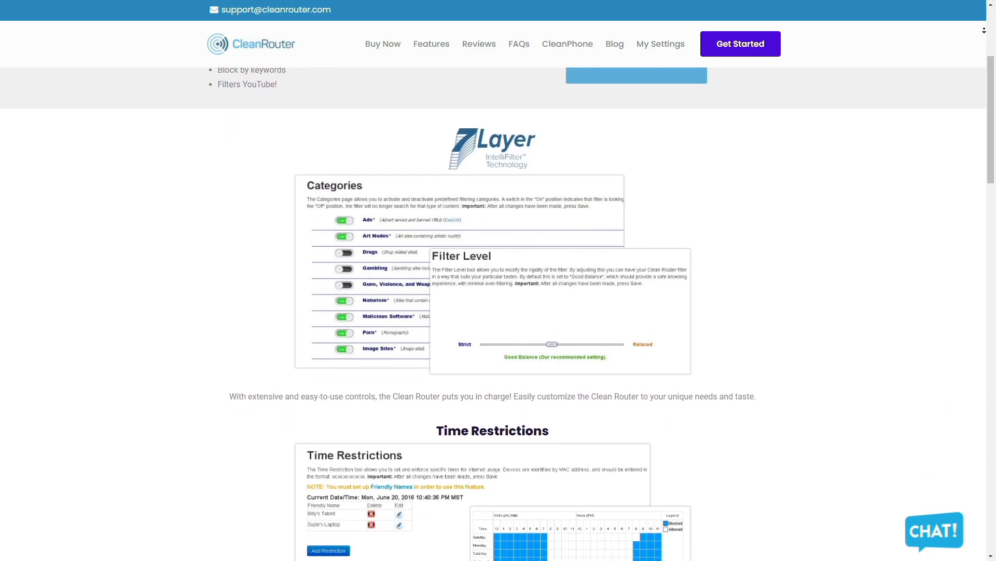
{"action": "scroll", "scroll_direction": "down", "scroll_amount": 3}
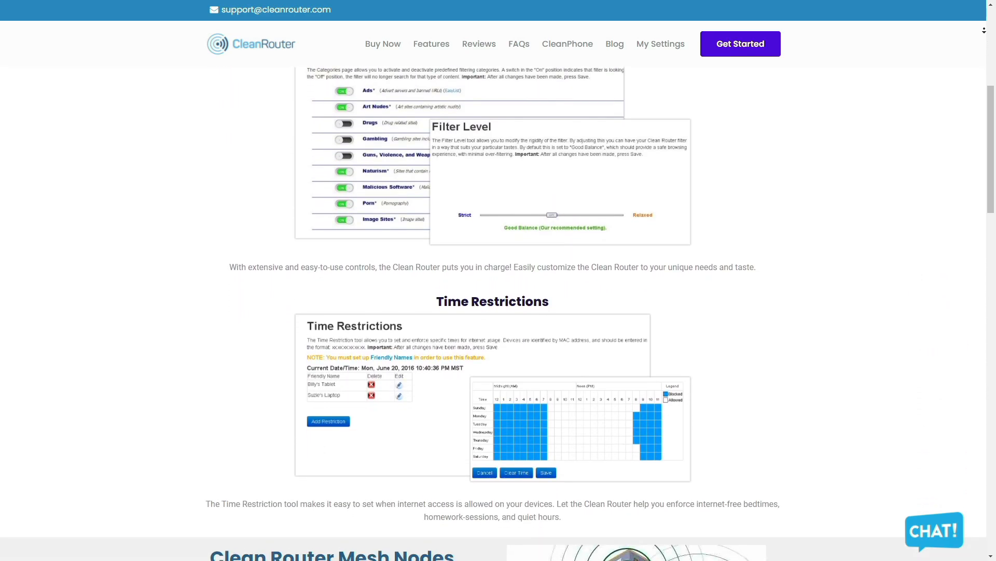
{"action": "scroll", "scroll_direction": "down", "scroll_amount": 3}
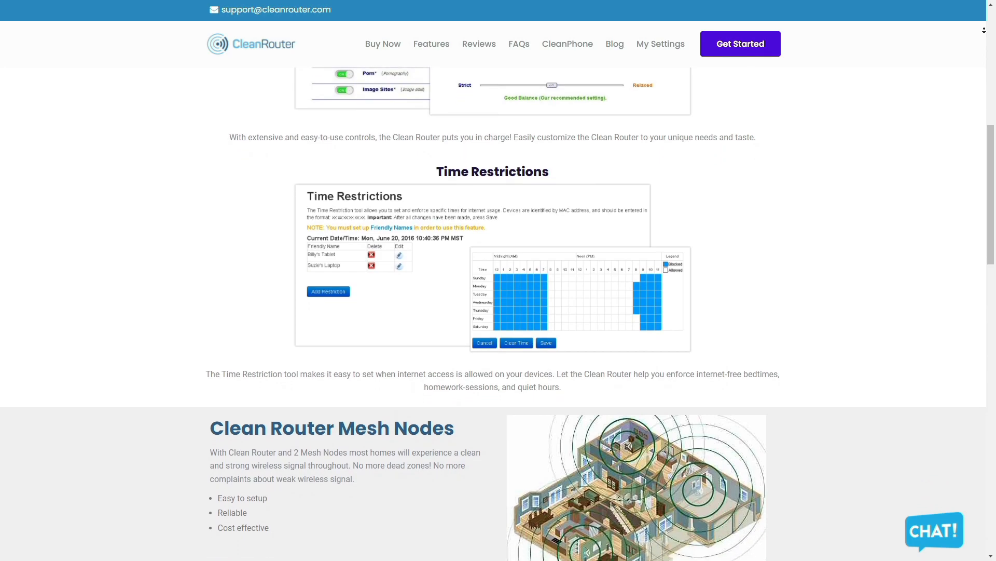
{"action": "scroll", "scroll_direction": "down", "scroll_amount": 3}
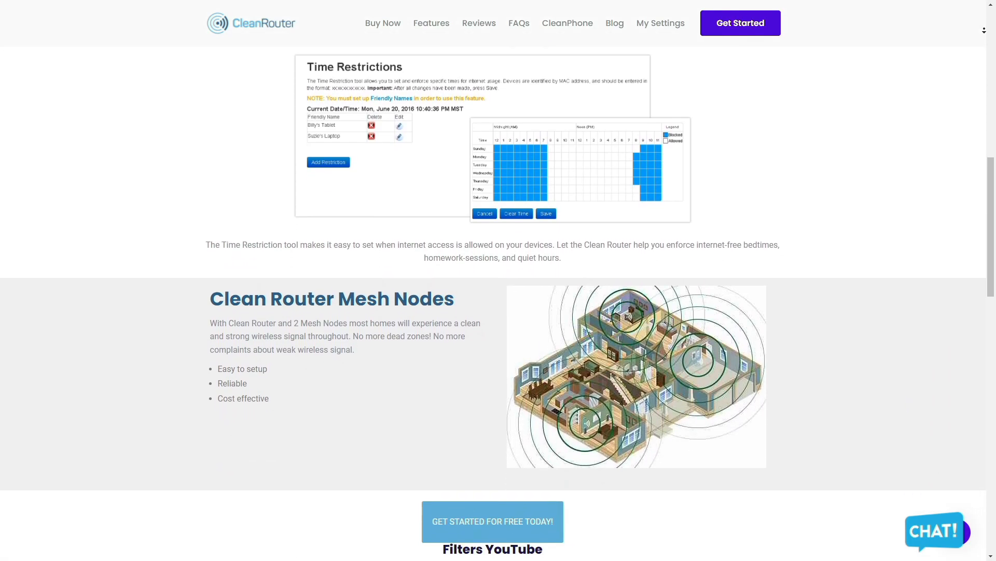
{"action": "scroll", "scroll_direction": "down", "scroll_amount": 3}
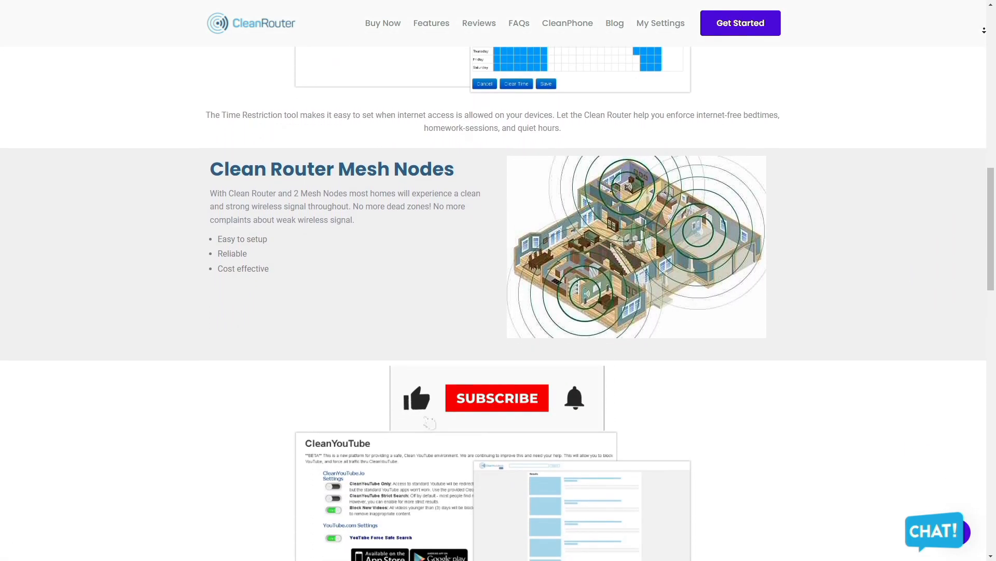
{"action": "scroll", "scroll_direction": "down", "scroll_amount": 3}
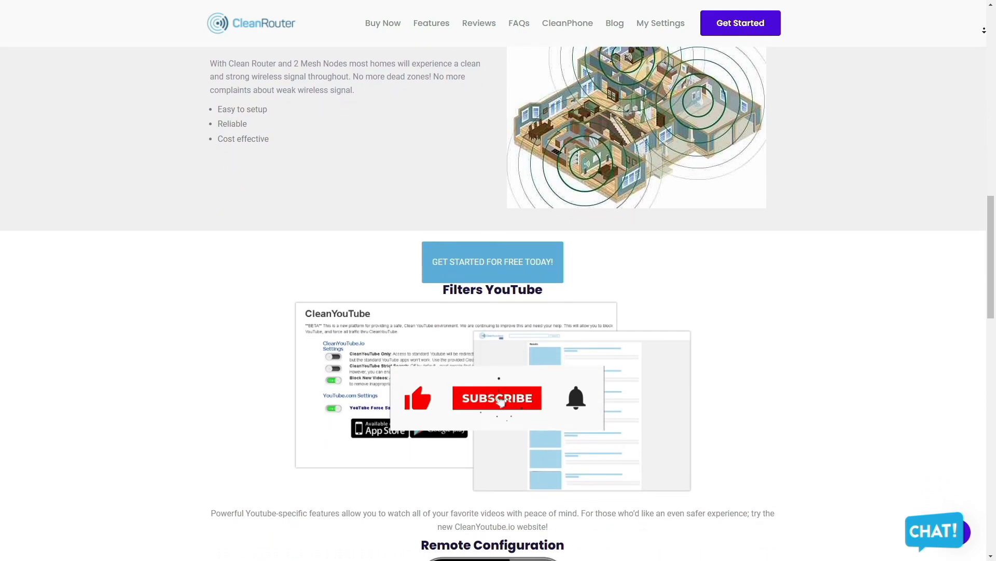
{"action": "scroll", "scroll_direction": "down", "scroll_amount": 3}
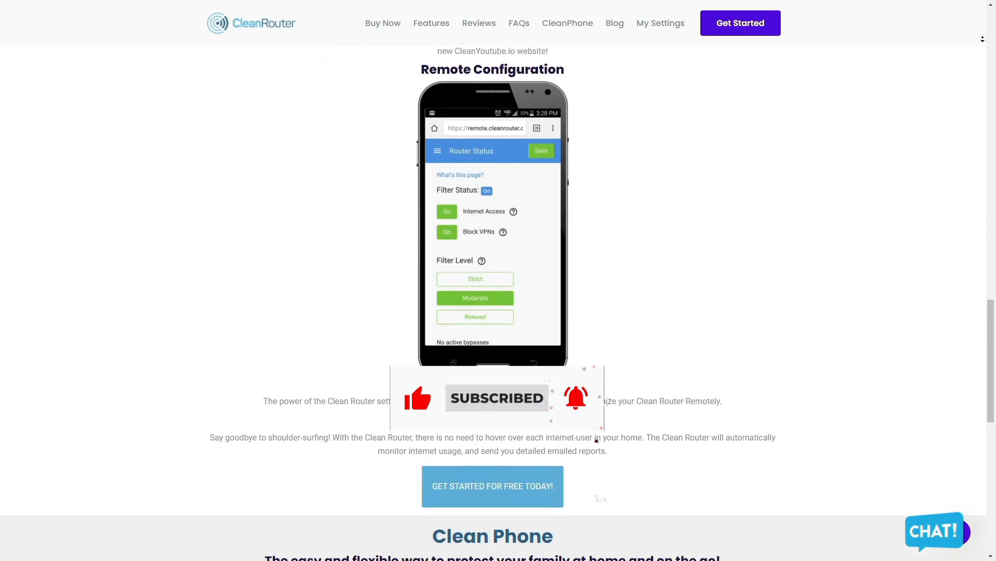